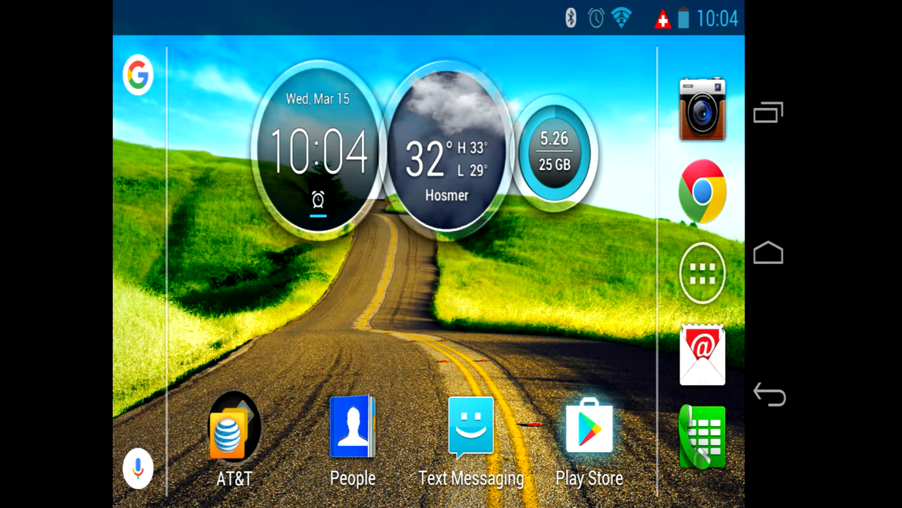
# - Find DigiFarm VBN Client in the Play Store via the 'digifarm' search
pyautogui.click(589, 426)
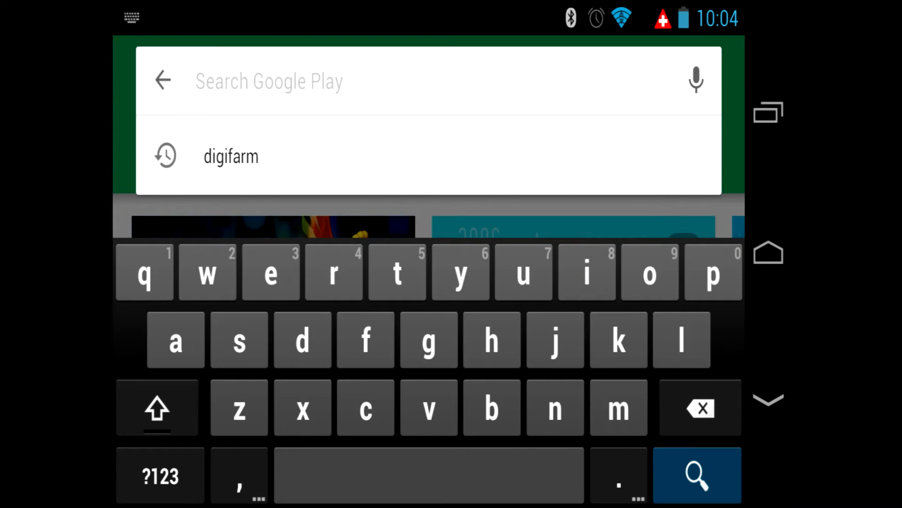
pyautogui.click(697, 475)
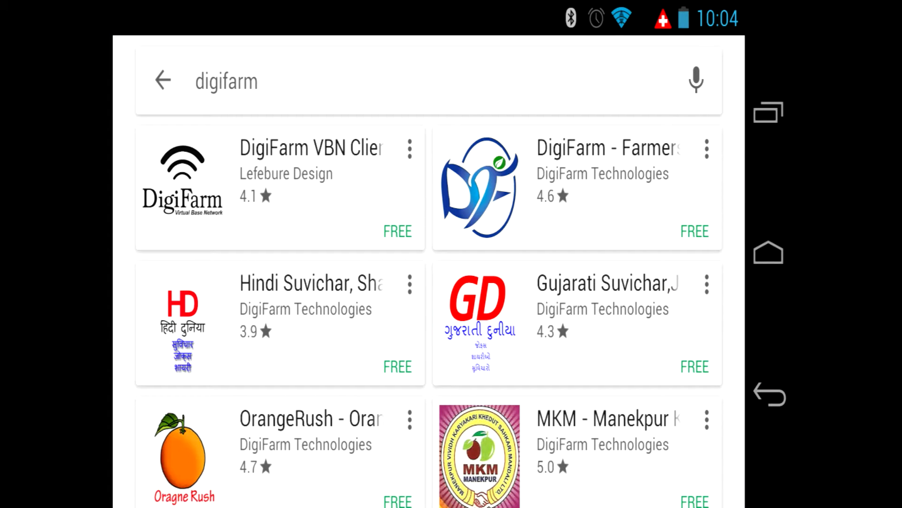
pyautogui.click(279, 188)
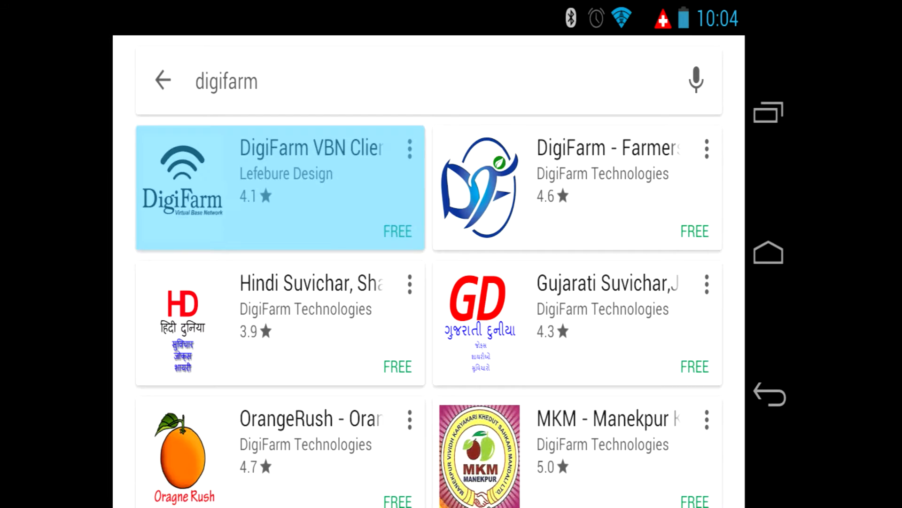
pyautogui.click(280, 189)
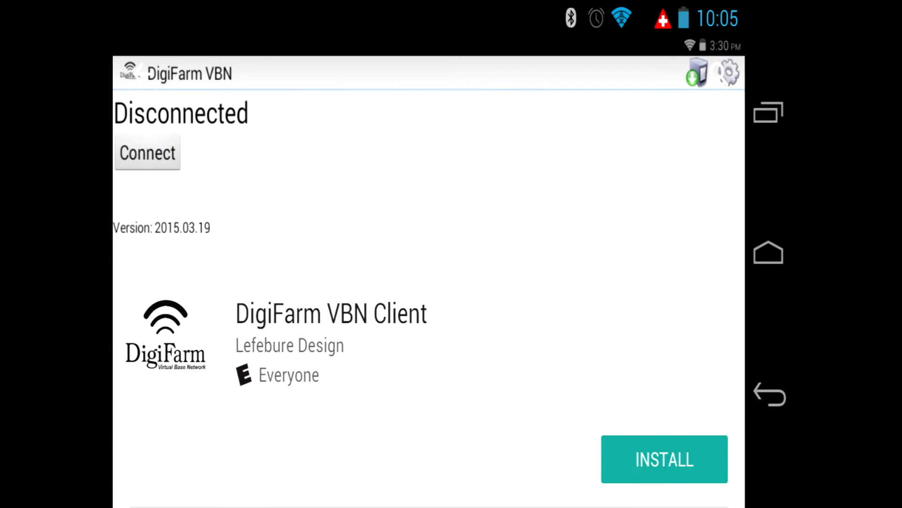
# - Install the app, accepting its requested permissions
pyautogui.click(664, 459)
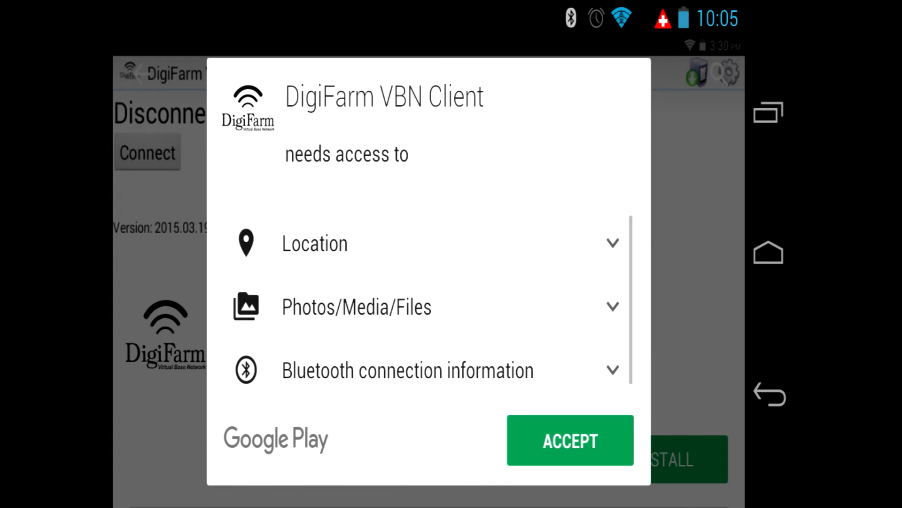
pyautogui.click(569, 440)
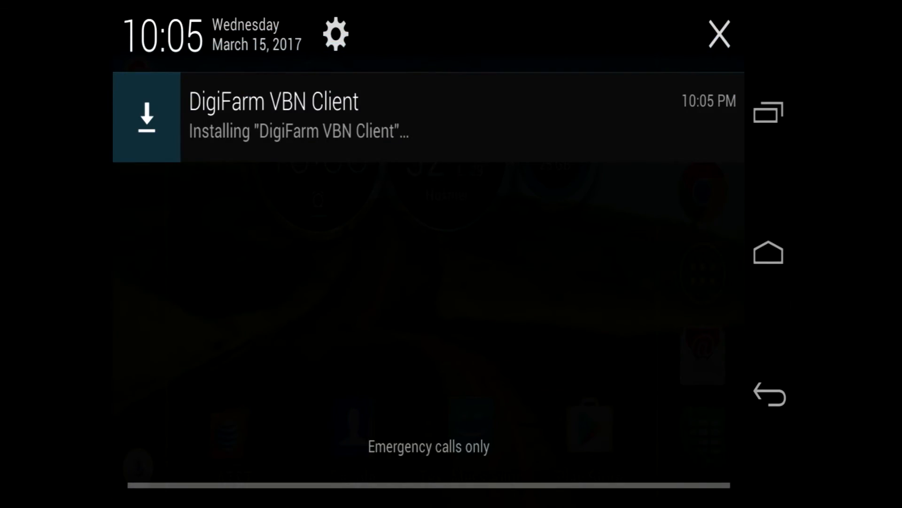
# - Pair the tablet with Beacon_v3.0#000505 in Bluetooth settings and return home
pyautogui.click(719, 35)
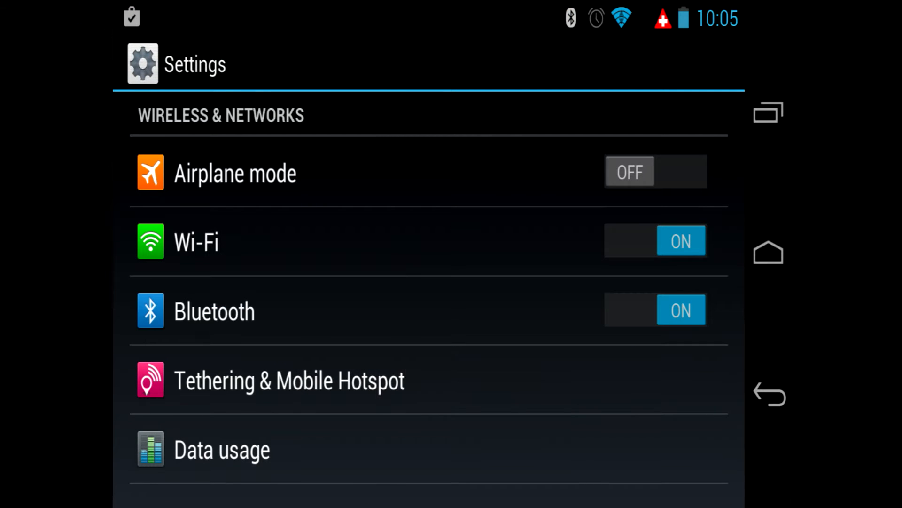
pyautogui.click(215, 311)
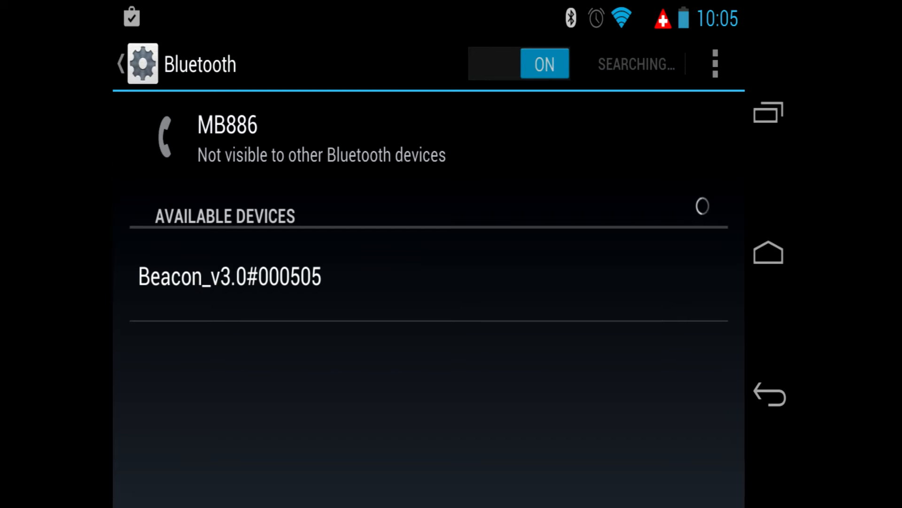
pyautogui.click(230, 275)
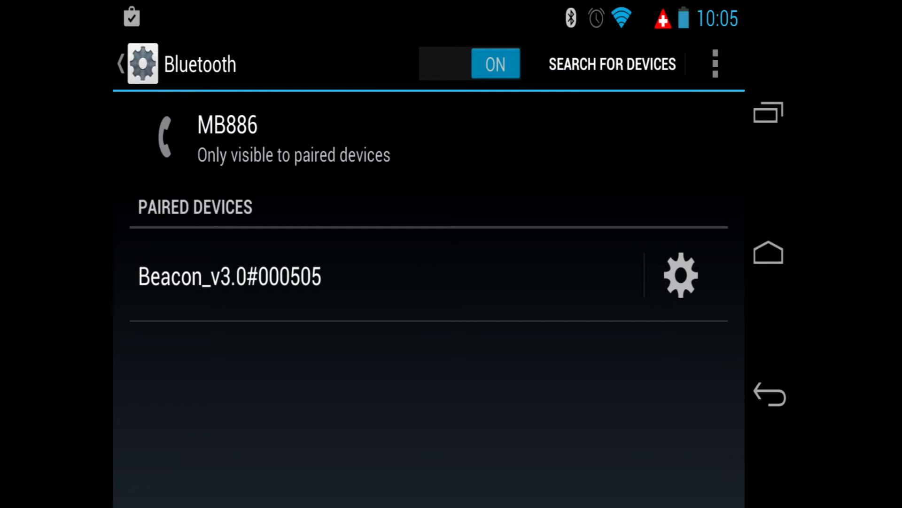
pyautogui.click(768, 253)
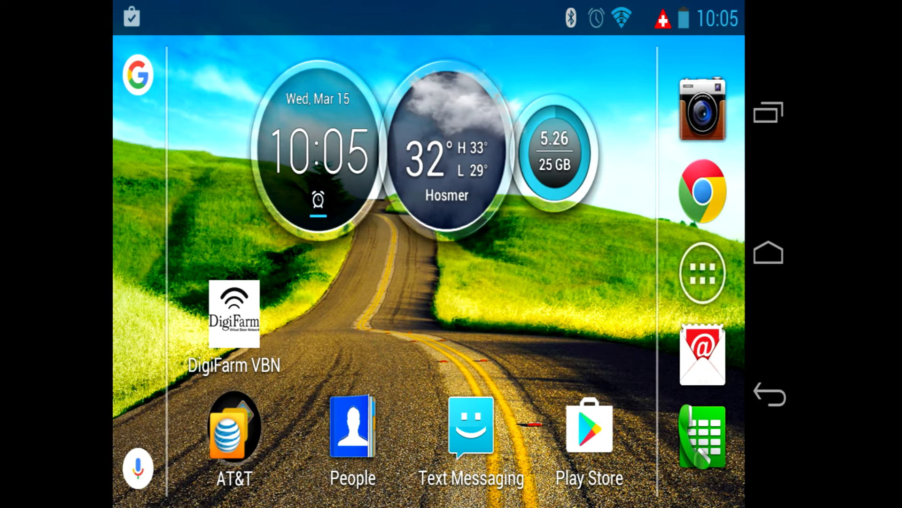
# - Set the app's receiver connection to external Bluetooth
pyautogui.click(233, 311)
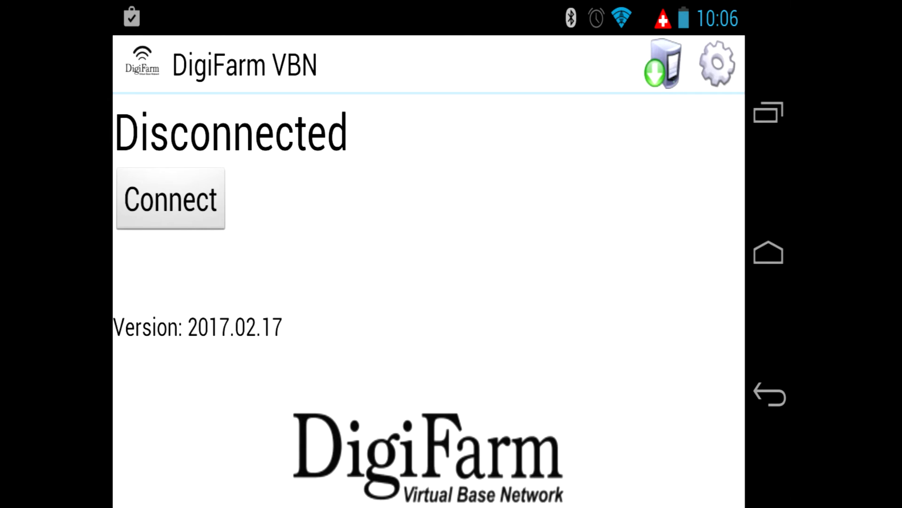
pyautogui.click(716, 63)
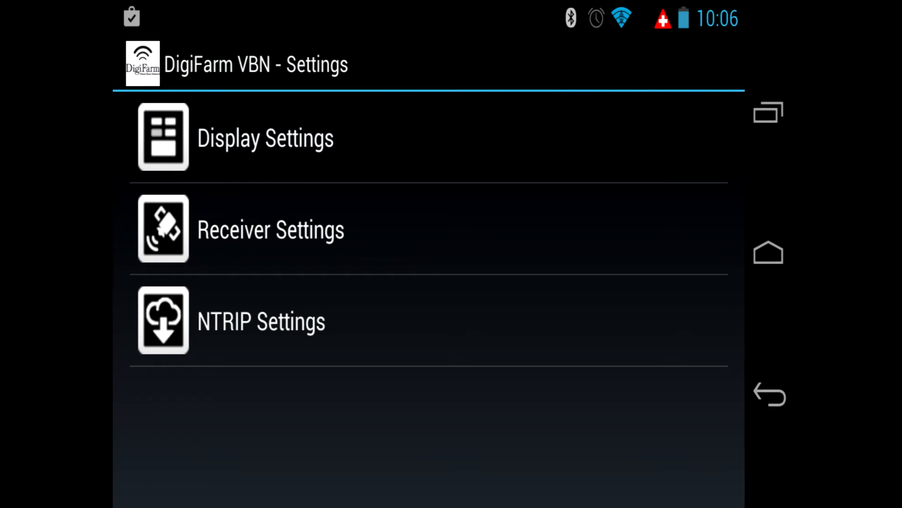
pyautogui.click(271, 229)
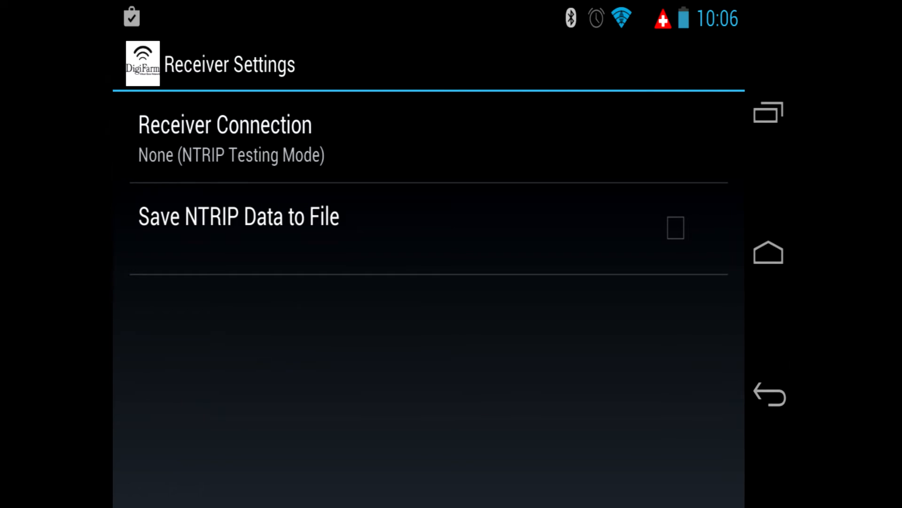
pyautogui.click(224, 138)
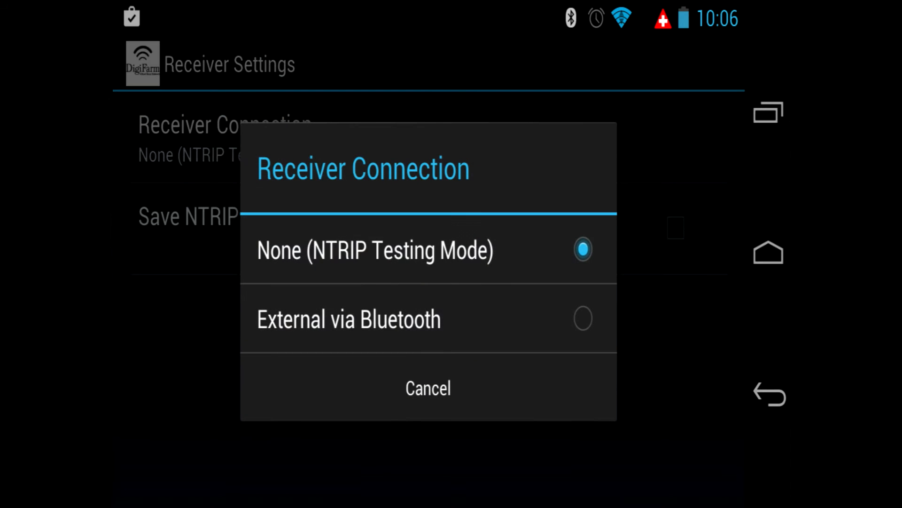
pyautogui.click(348, 319)
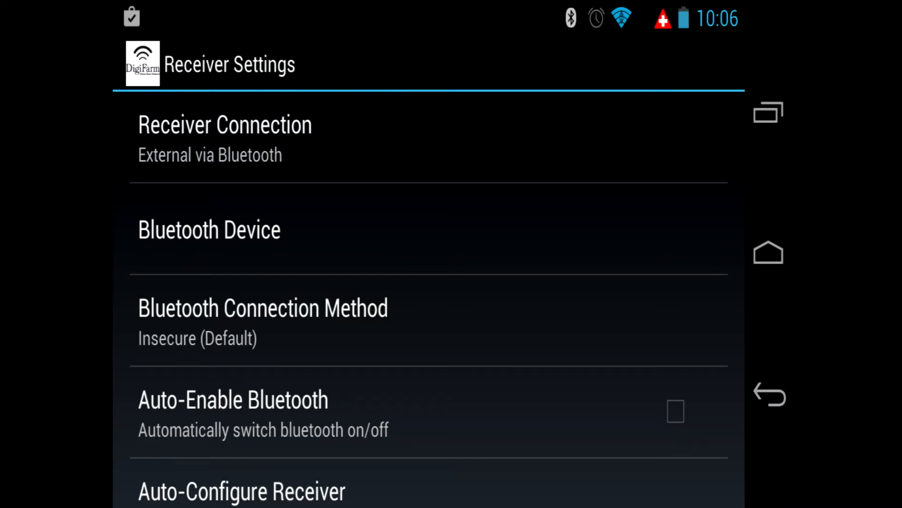
# - Select Beacon_v3.0#000505 as the receiver device and return to the settings list
pyautogui.click(209, 229)
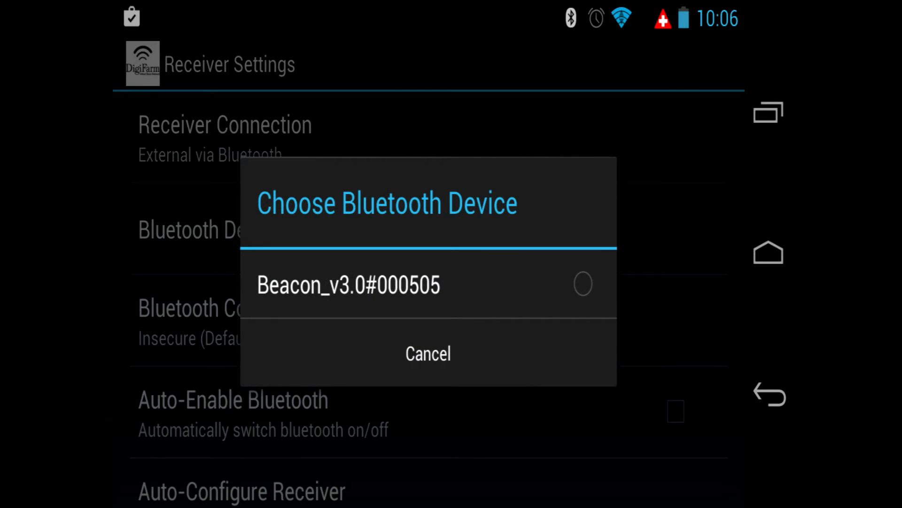
pyautogui.click(348, 283)
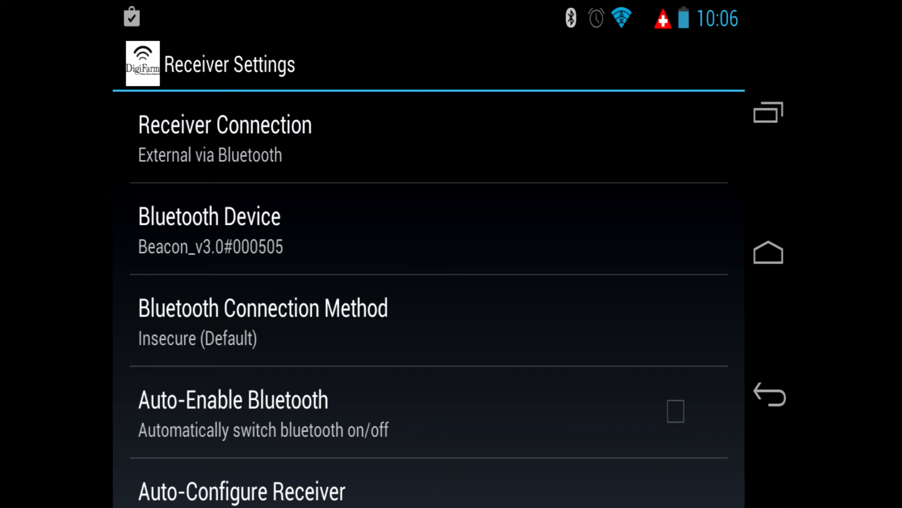
pyautogui.click(769, 394)
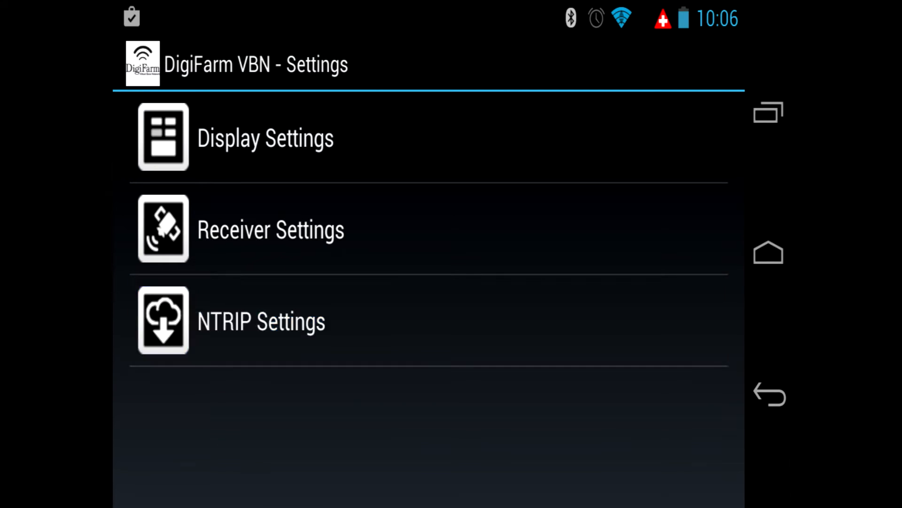
# - Set NTRIP protocol v1.0 and enter the account username
pyautogui.click(261, 322)
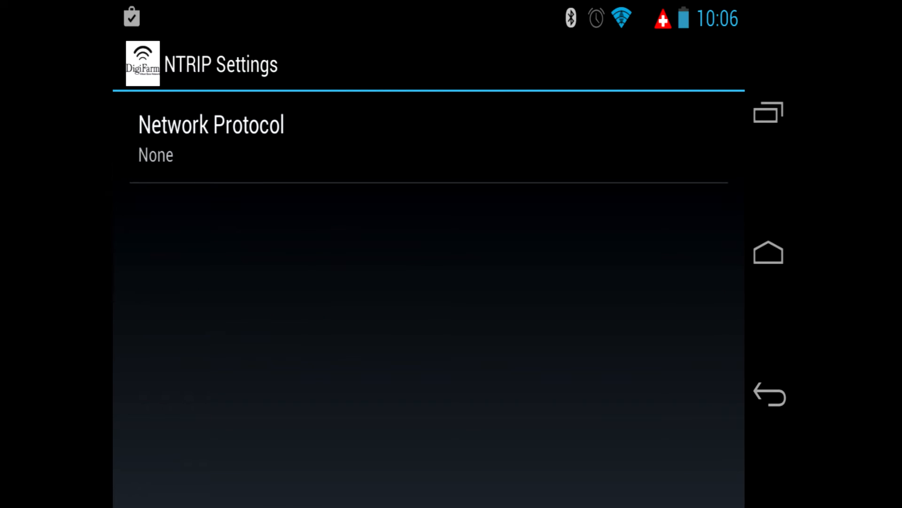
pyautogui.click(211, 139)
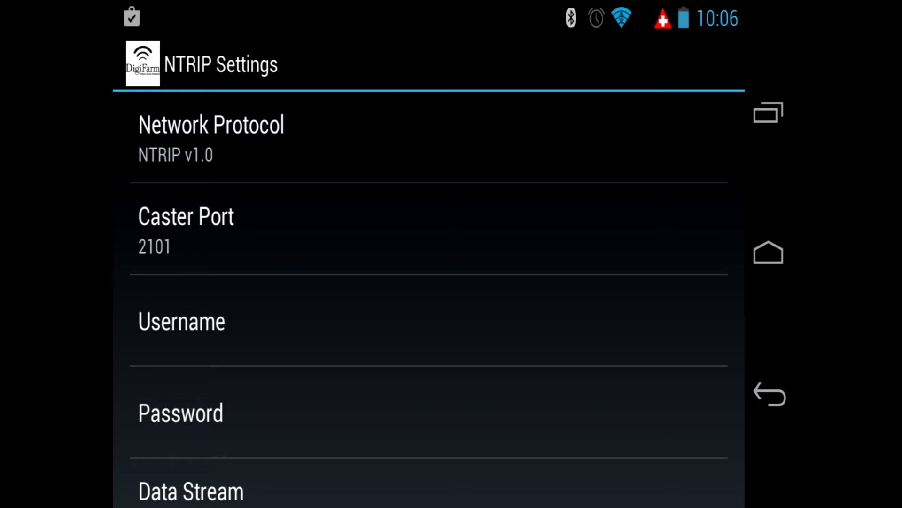
pyautogui.click(182, 321)
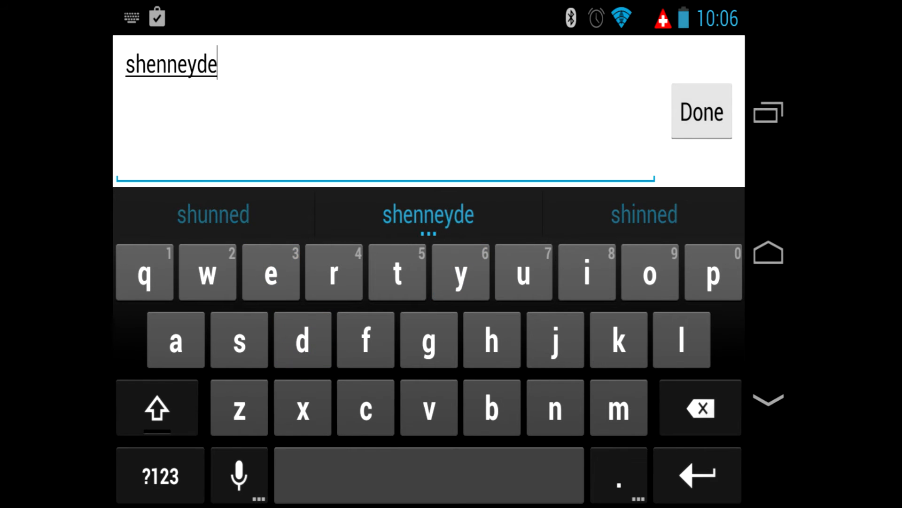
pyautogui.click(700, 111)
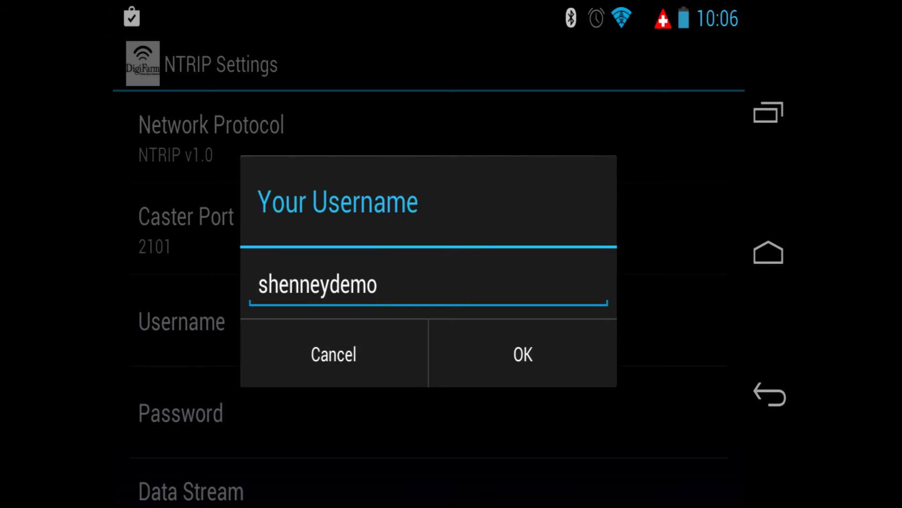
pyautogui.click(521, 354)
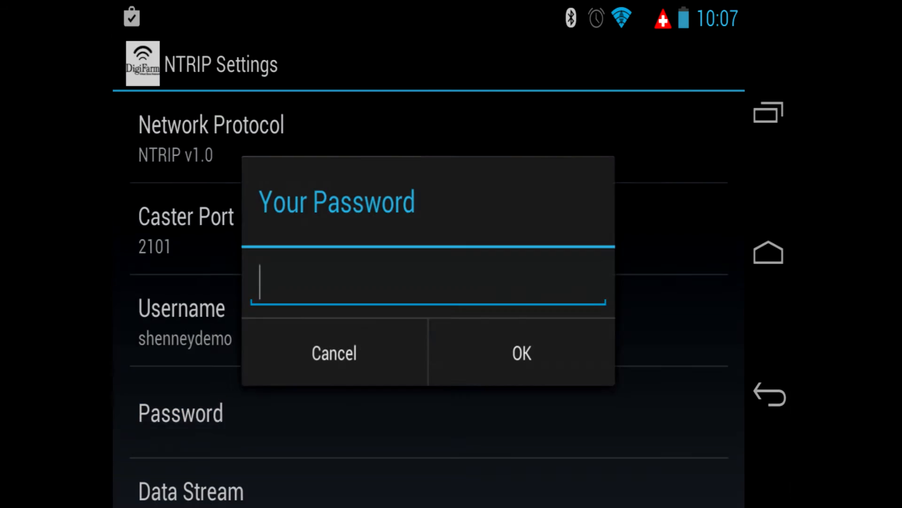
# - Enter the NTRIP password and return to the settings overview
pyautogui.click(429, 282)
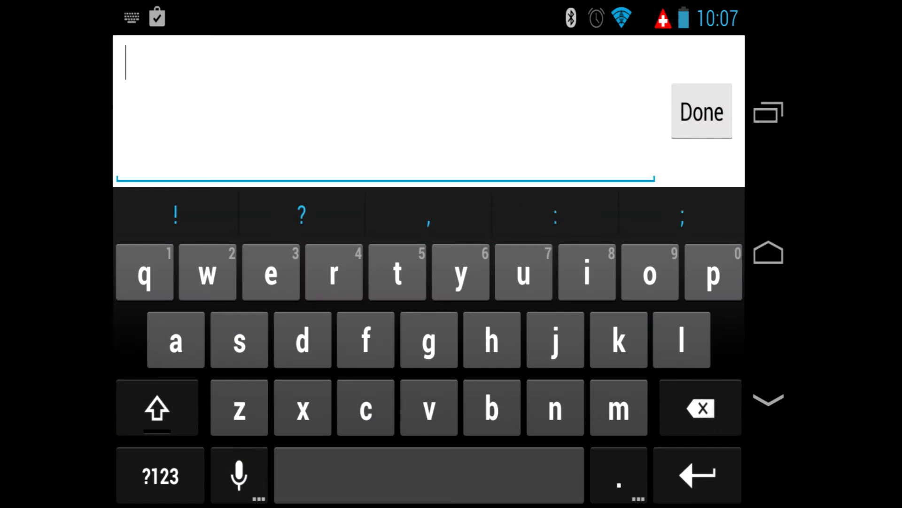
pyautogui.click(160, 475)
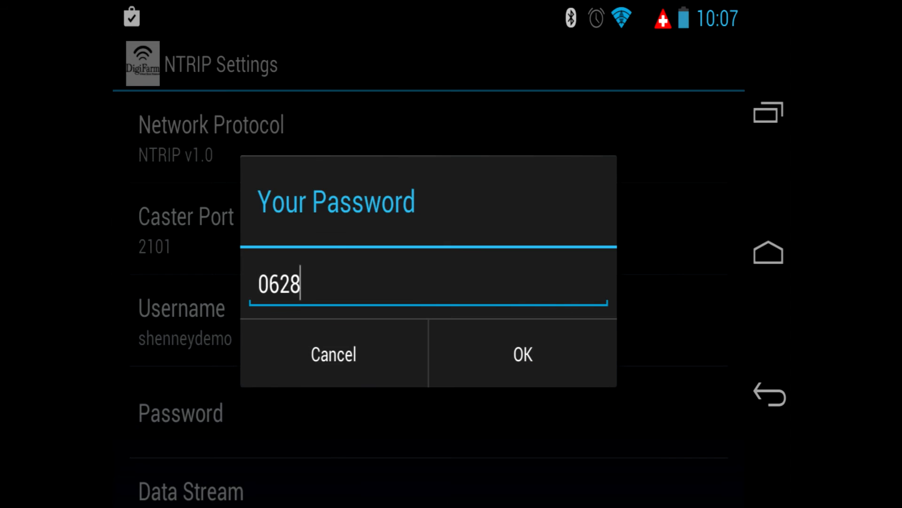
pyautogui.click(521, 354)
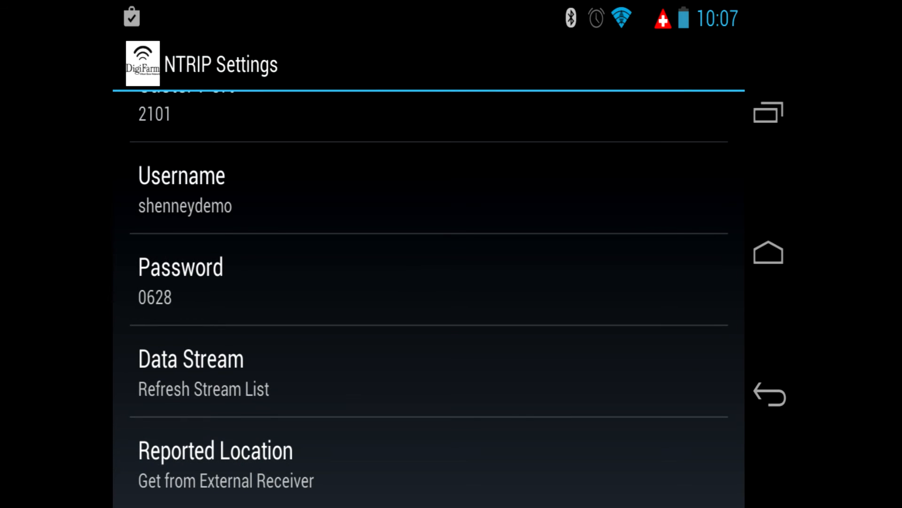
pyautogui.click(768, 394)
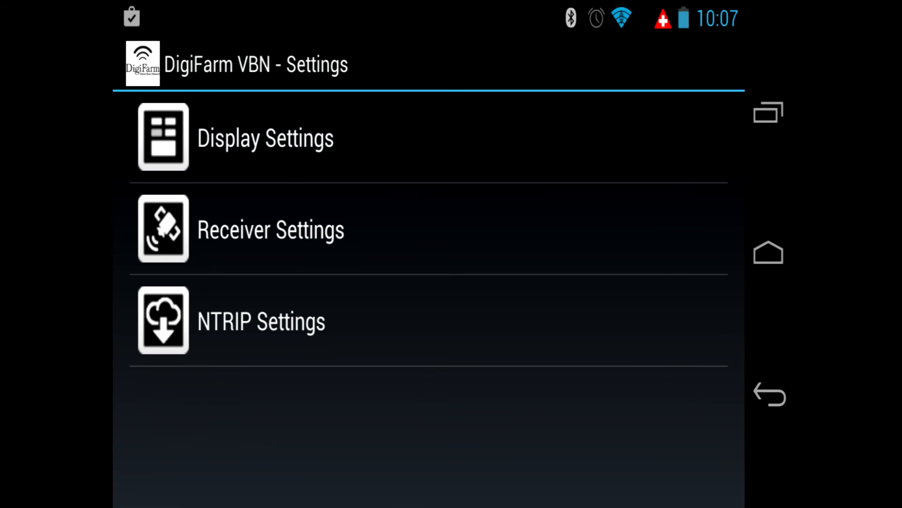
# - Enable info boxes 3 and 4 and the audio alert on fix change, then return to the main screen
pyautogui.click(265, 138)
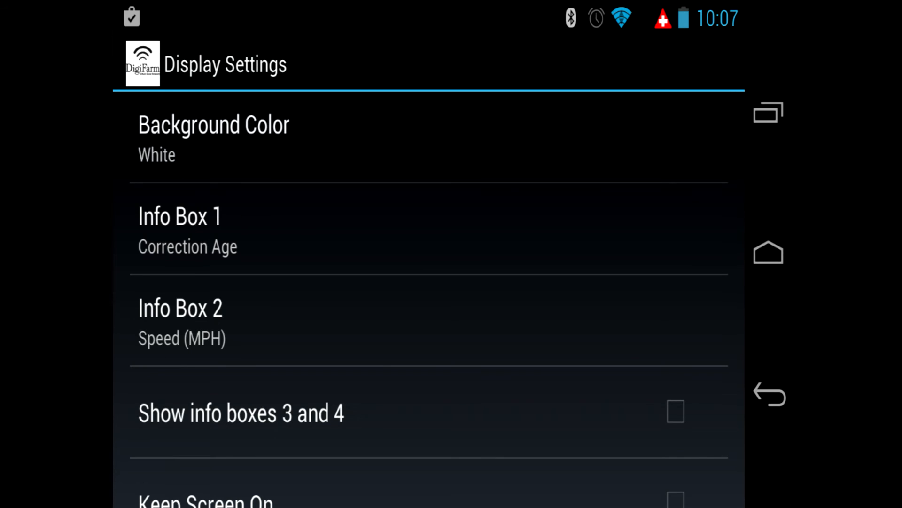
pyautogui.click(674, 411)
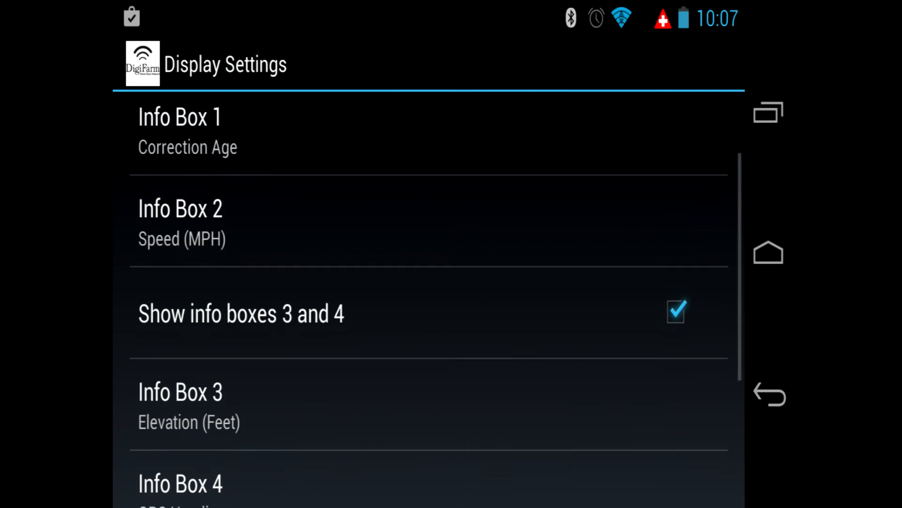
pyautogui.scroll(-3)
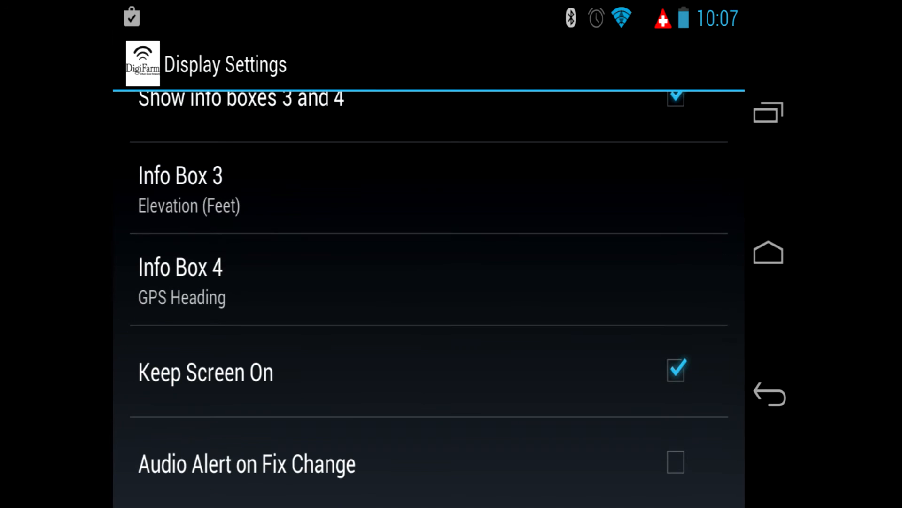
pyautogui.click(676, 464)
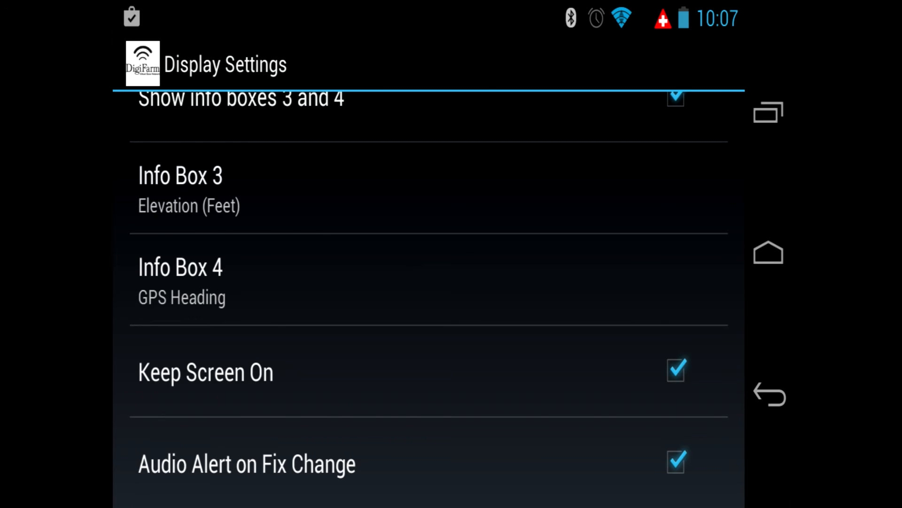
pyautogui.click(768, 394)
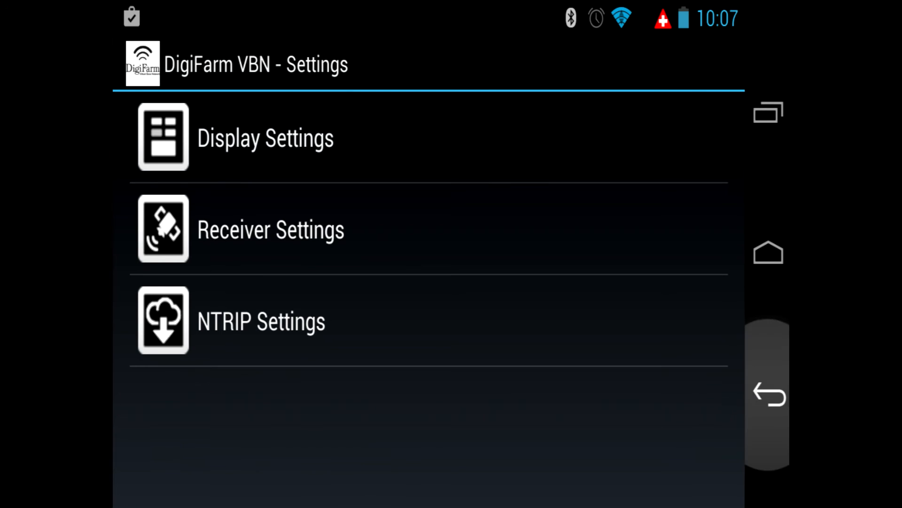
pyautogui.click(768, 393)
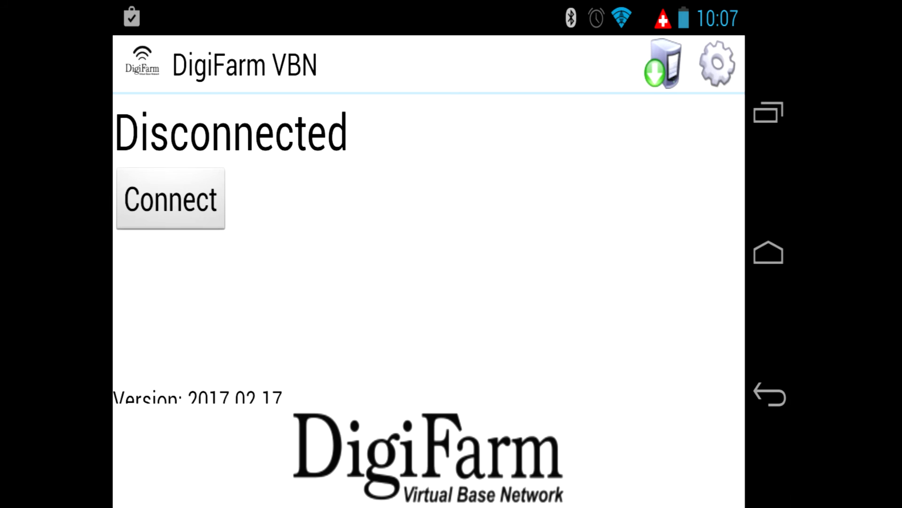
# - Connect to the Bluetooth receiver and open the Pick A Data Stream list
pyautogui.click(170, 199)
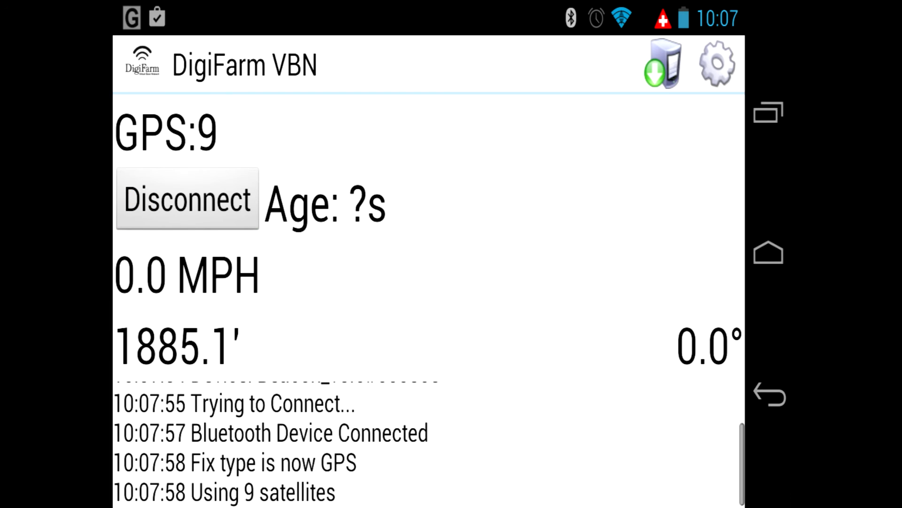
pyautogui.click(661, 62)
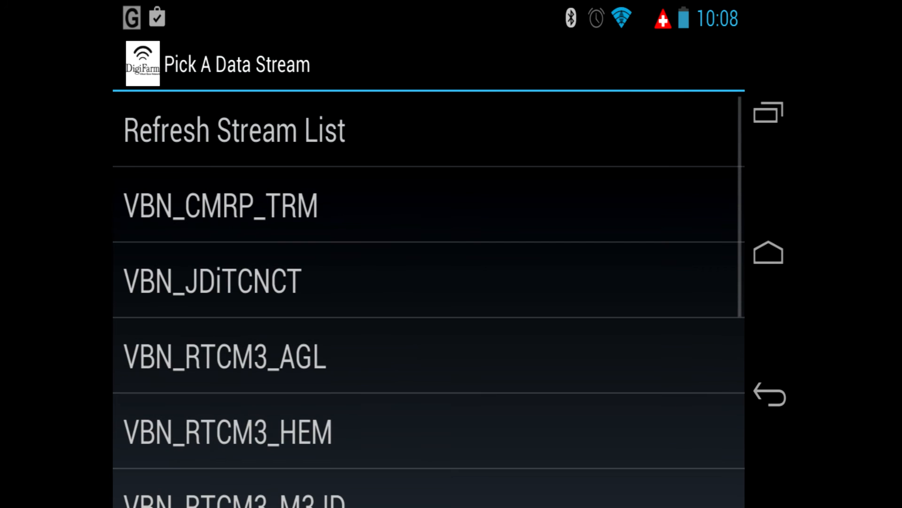